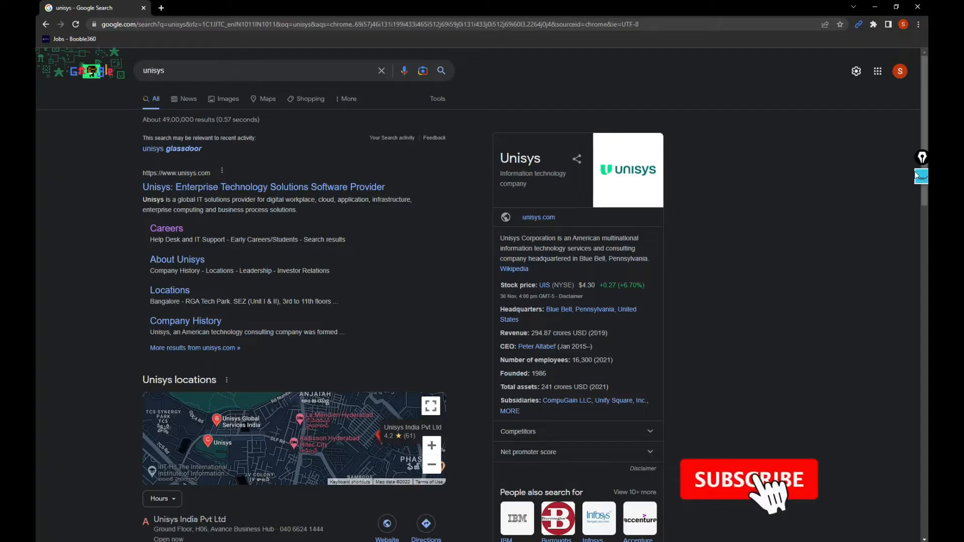
Step: Open jobs.unisys.com in a new tab from the Unisys result's Careers sitelink
{"action": "left_click", "coordinate": [749, 480]}
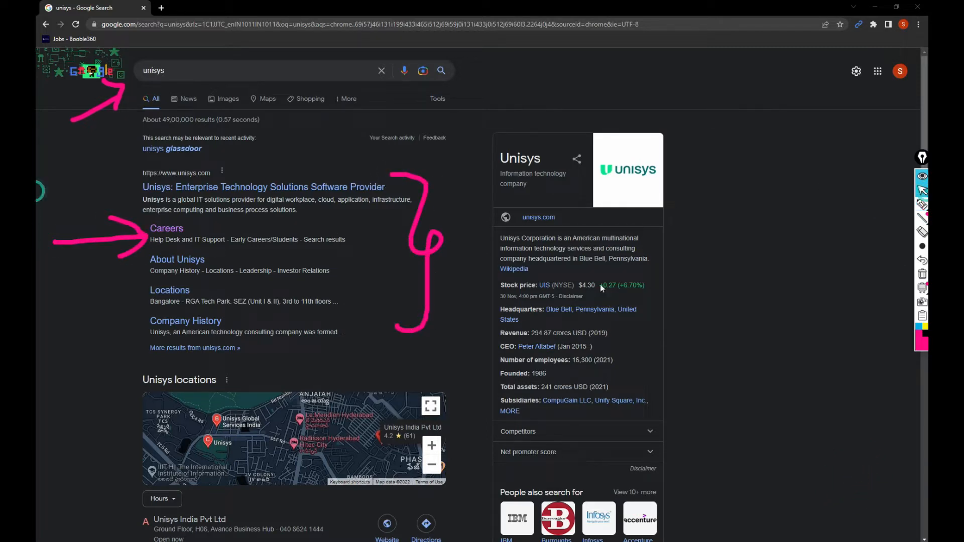
{"action": "left_click", "coordinate": [166, 228]}
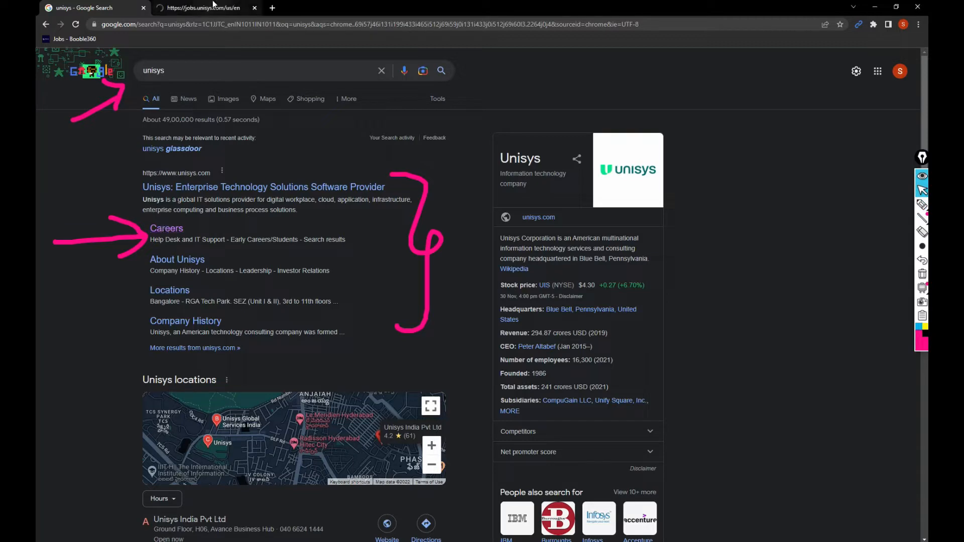
Step: On jobs.unisys.com, close the applicants notice and browse the browsing-history job suggestions
{"action": "left_click", "coordinate": [167, 228]}
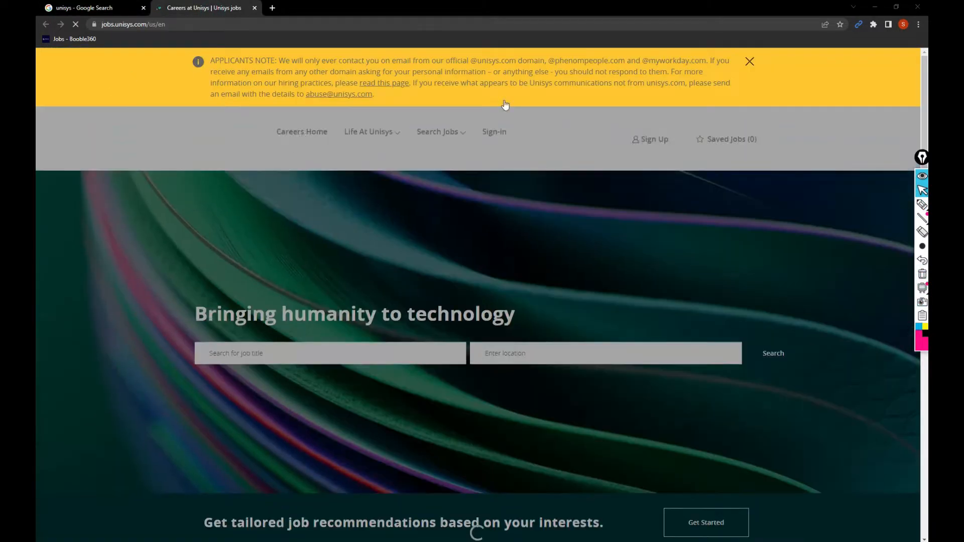
{"action": "left_click", "coordinate": [750, 61]}
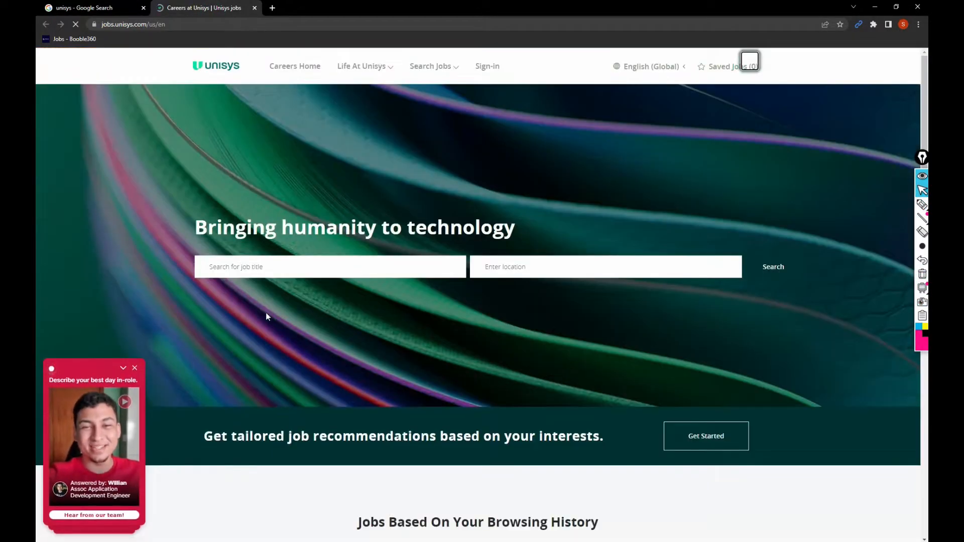
{"action": "scroll", "scroll_direction": "down", "scroll_amount": 3}
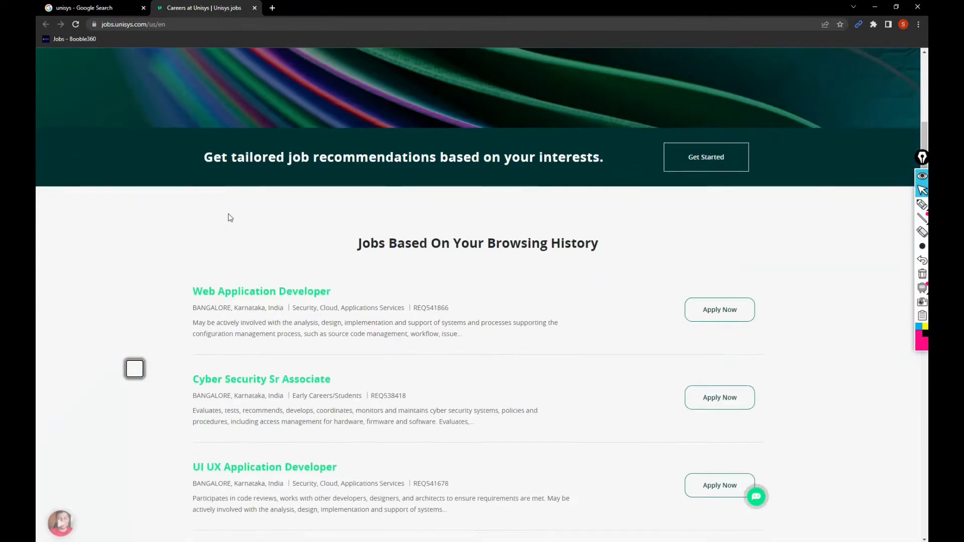
{"action": "scroll", "scroll_direction": "down", "scroll_amount": 3}
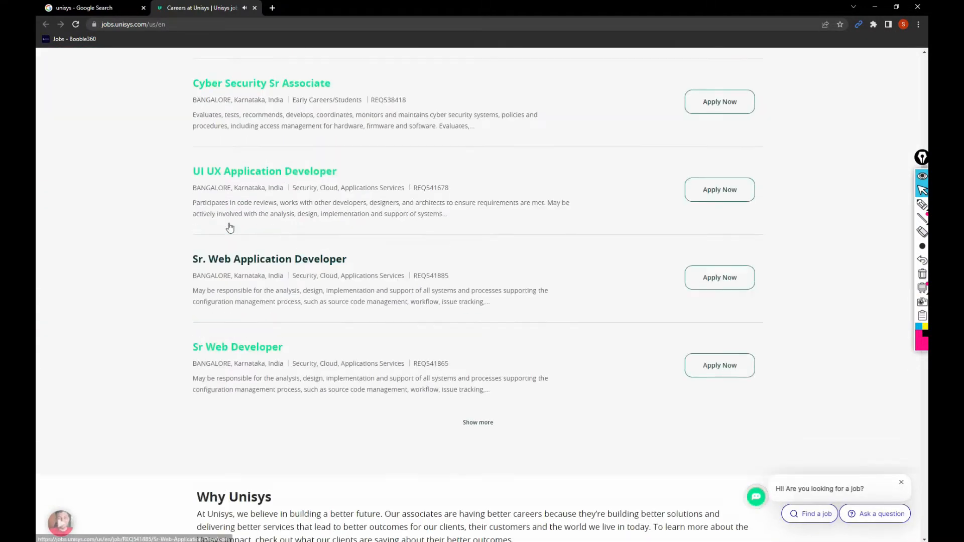
{"action": "scroll", "scroll_direction": "up", "scroll_amount": 3}
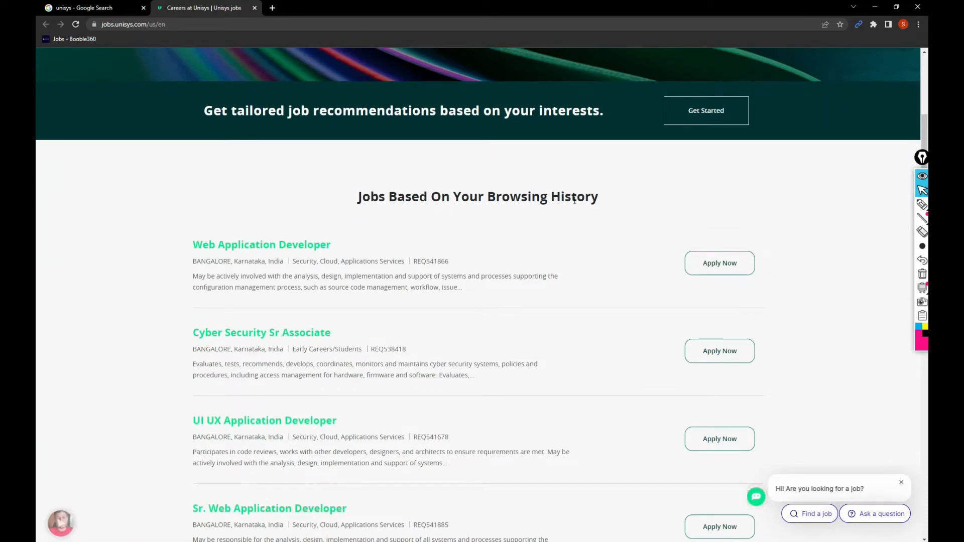
{"action": "scroll", "scroll_direction": "down", "scroll_amount": 3}
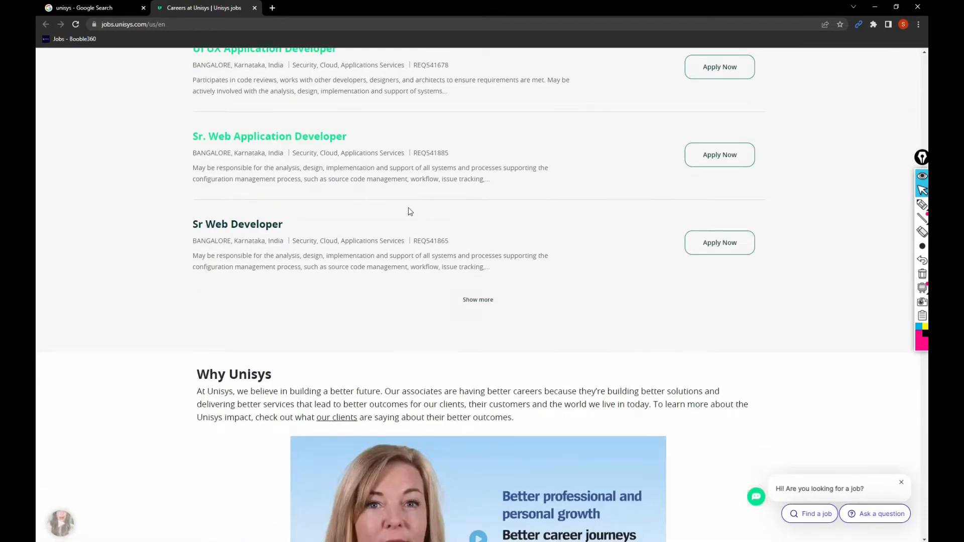
{"action": "scroll", "scroll_direction": "up", "scroll_amount": 3}
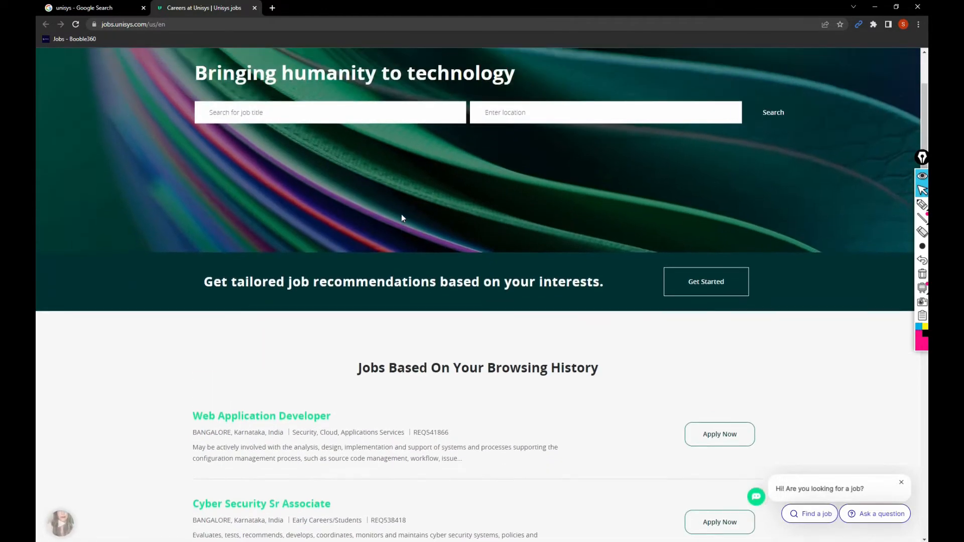
{"action": "scroll", "scroll_direction": "up", "scroll_amount": 3}
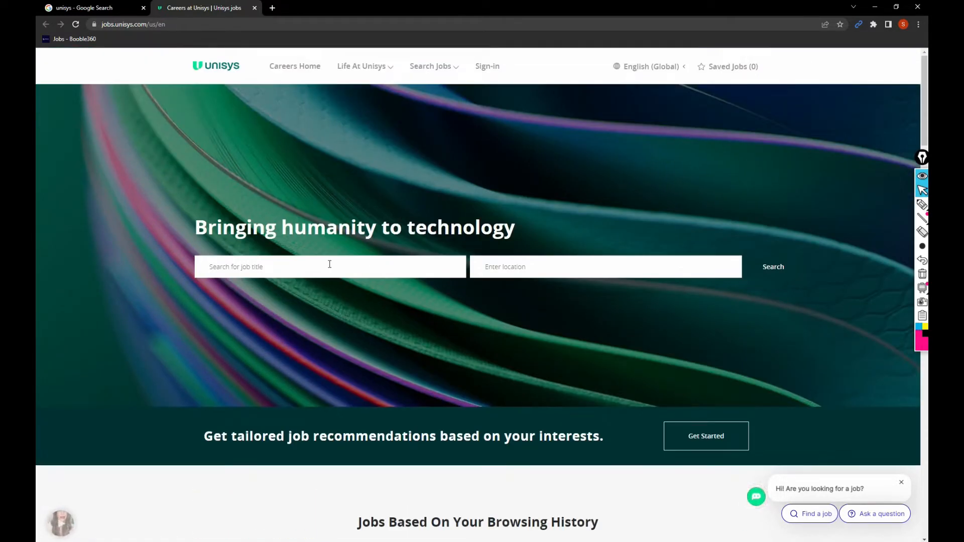
Step: Set the job search location to 'BANGALORE, Karnataka, India'
{"action": "left_click", "coordinate": [329, 266]}
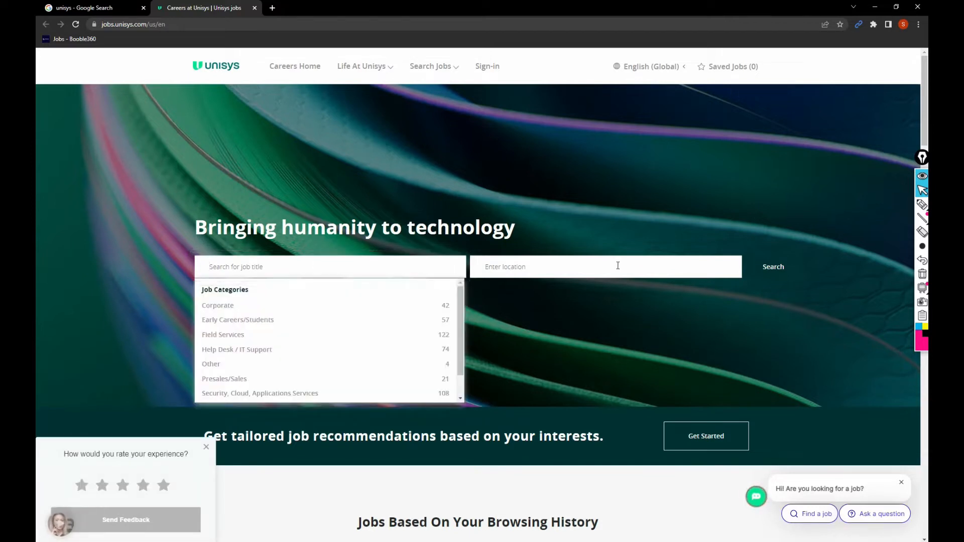
{"action": "left_click", "coordinate": [605, 266]}
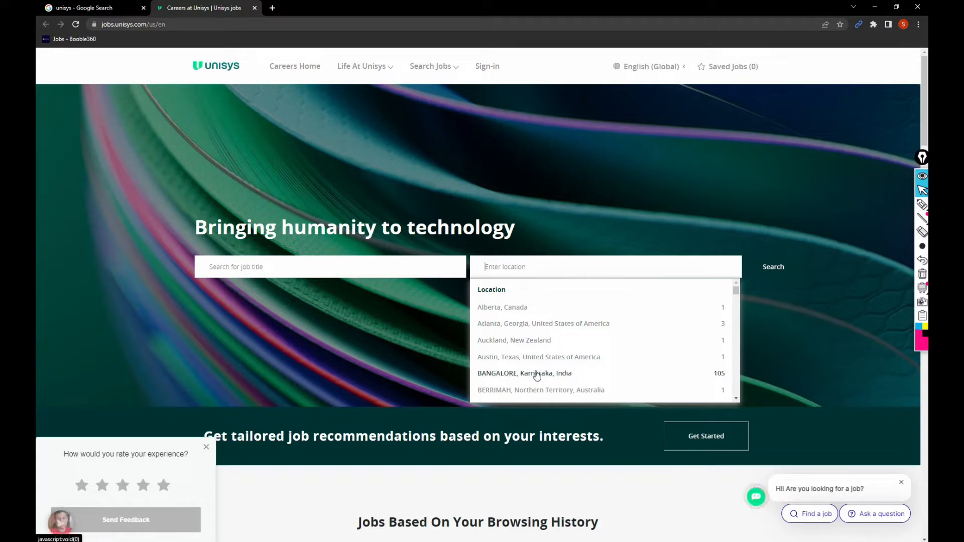
{"action": "left_click", "coordinate": [524, 373]}
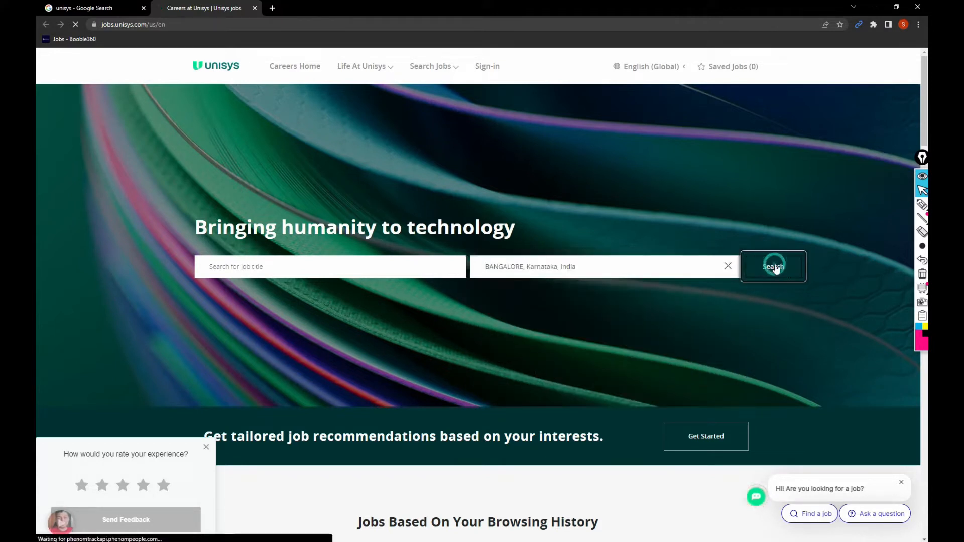
Step: Run the Bangalore search and scroll through the 105 job results
{"action": "left_click", "coordinate": [773, 266]}
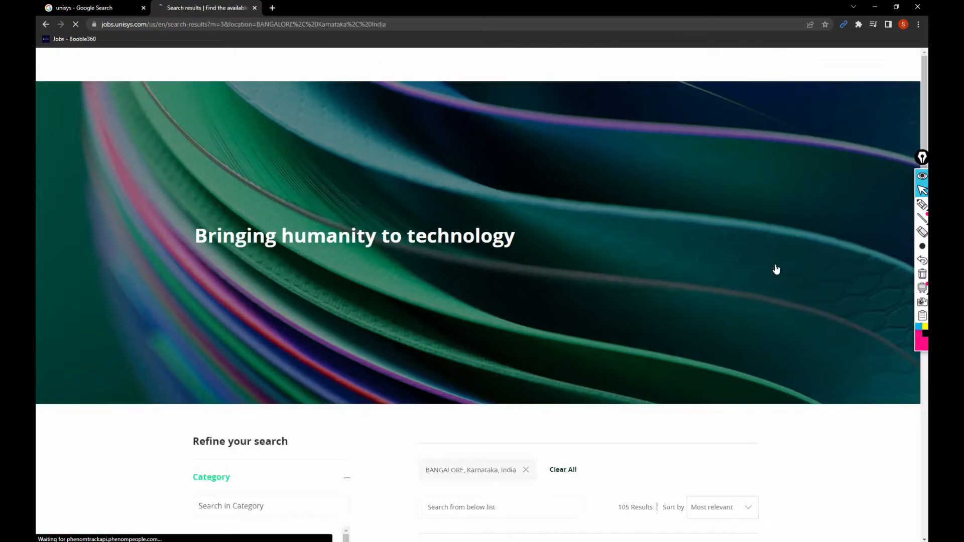
{"action": "scroll", "scroll_direction": "down", "scroll_amount": 3}
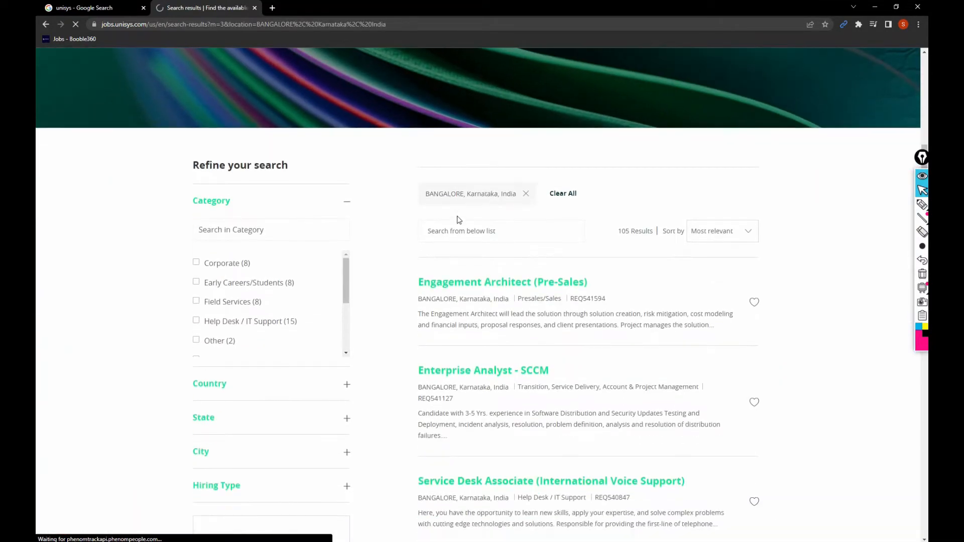
{"action": "scroll", "scroll_direction": "down", "scroll_amount": 3}
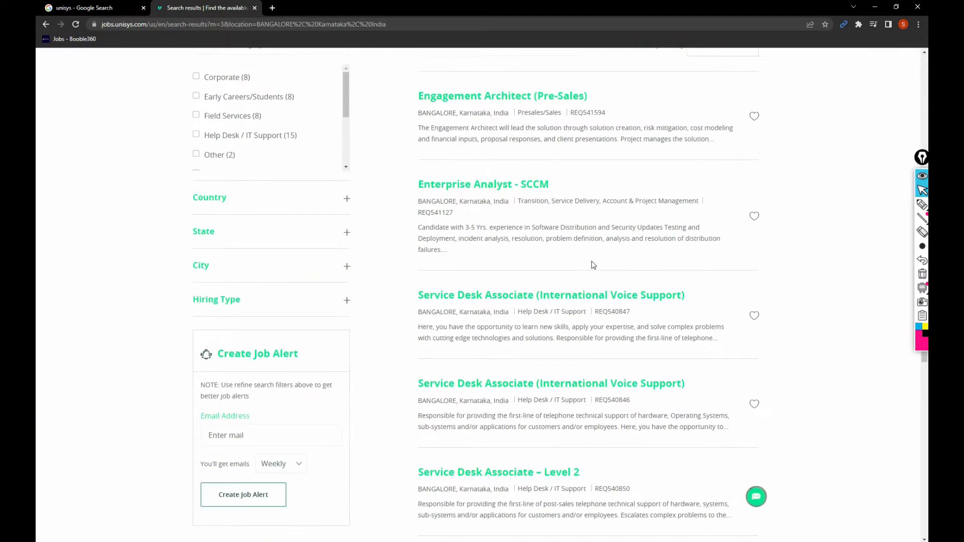
{"action": "scroll", "scroll_direction": "down", "scroll_amount": 3}
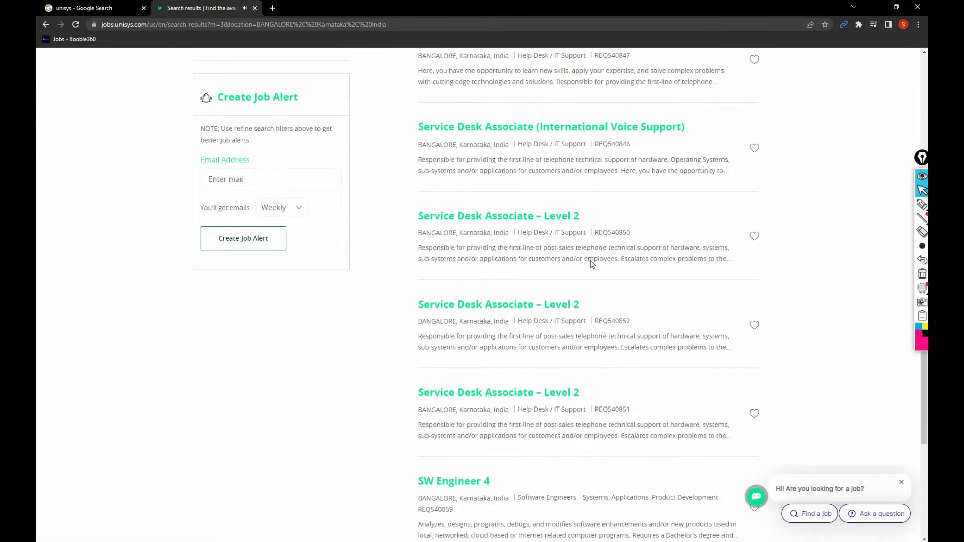
{"action": "scroll", "scroll_direction": "down", "scroll_amount": 3}
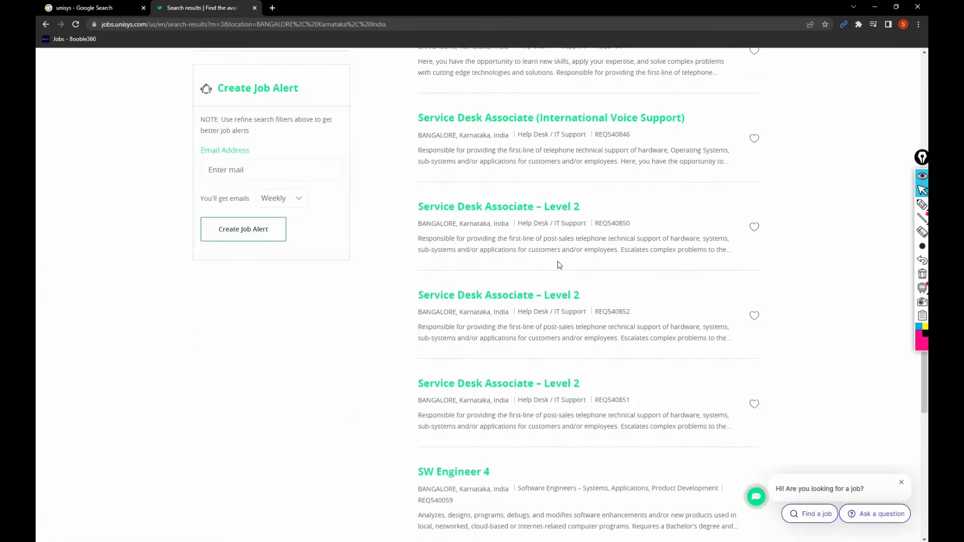
{"action": "scroll", "scroll_direction": "up", "scroll_amount": 3}
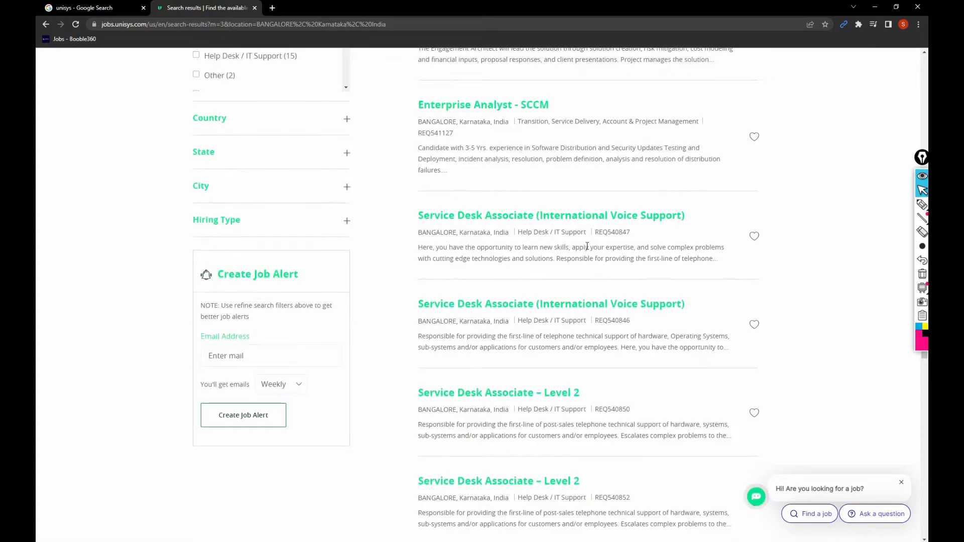
{"action": "scroll", "scroll_direction": "up", "scroll_amount": 3}
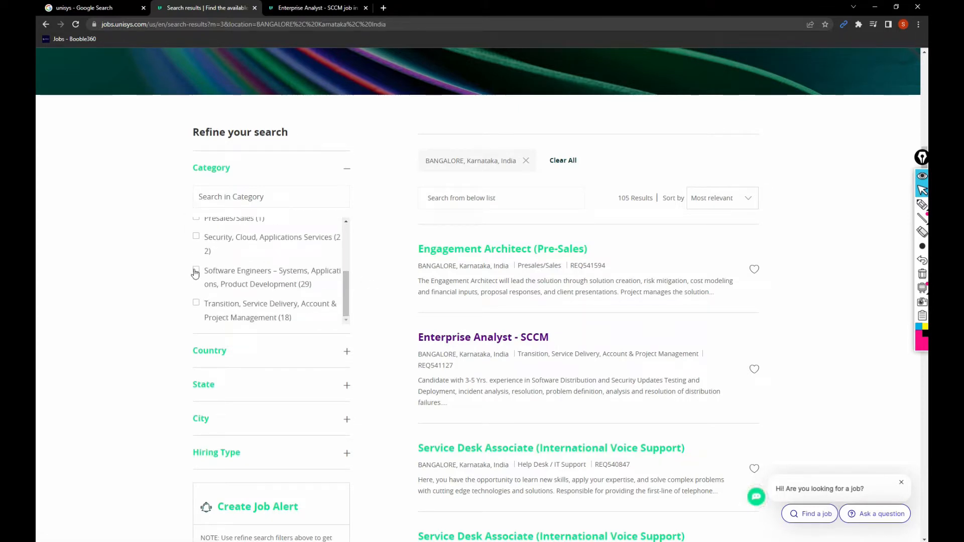
Step: Filter results to the Software Engineers category, narrowing Bangalore listings to 29, and scroll the filters
{"action": "left_click", "coordinate": [196, 272]}
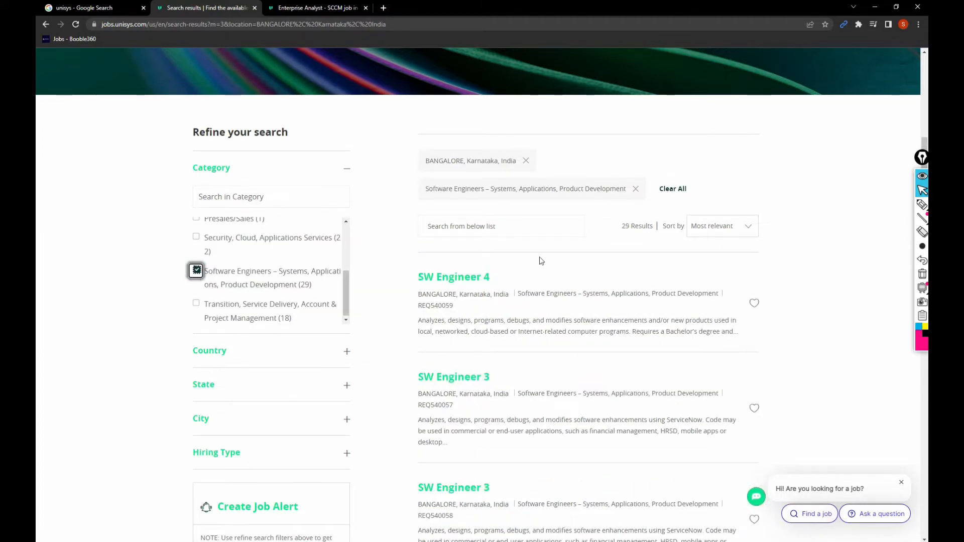
{"action": "scroll", "scroll_direction": "down", "scroll_amount": 3}
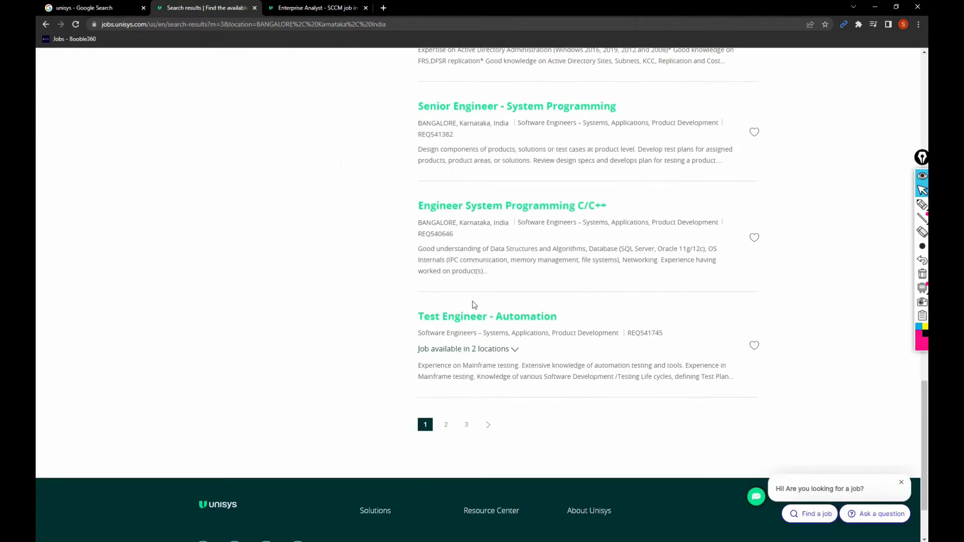
{"action": "scroll", "scroll_direction": "up", "scroll_amount": 3}
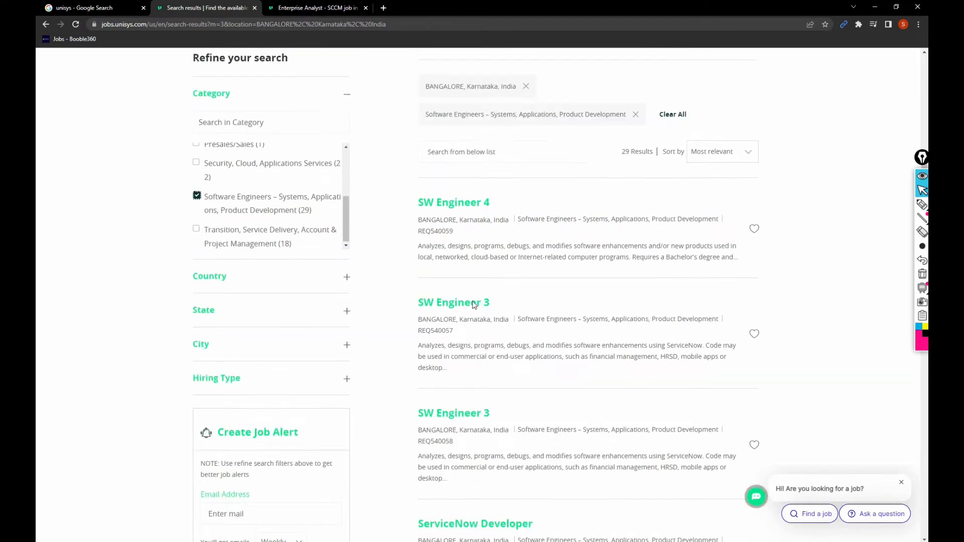
{"action": "scroll", "scroll_direction": "down", "scroll_amount": 3}
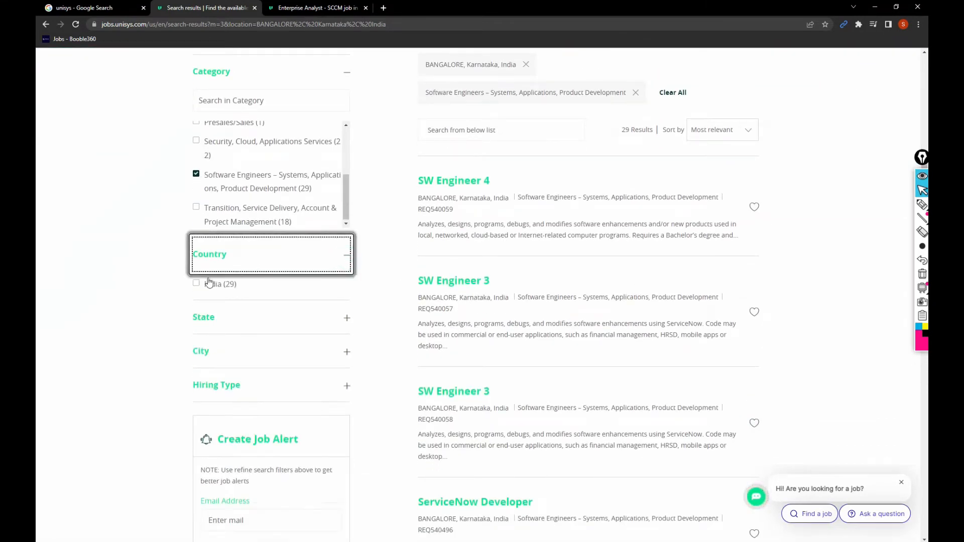
{"action": "scroll", "scroll_direction": "down", "scroll_amount": 3}
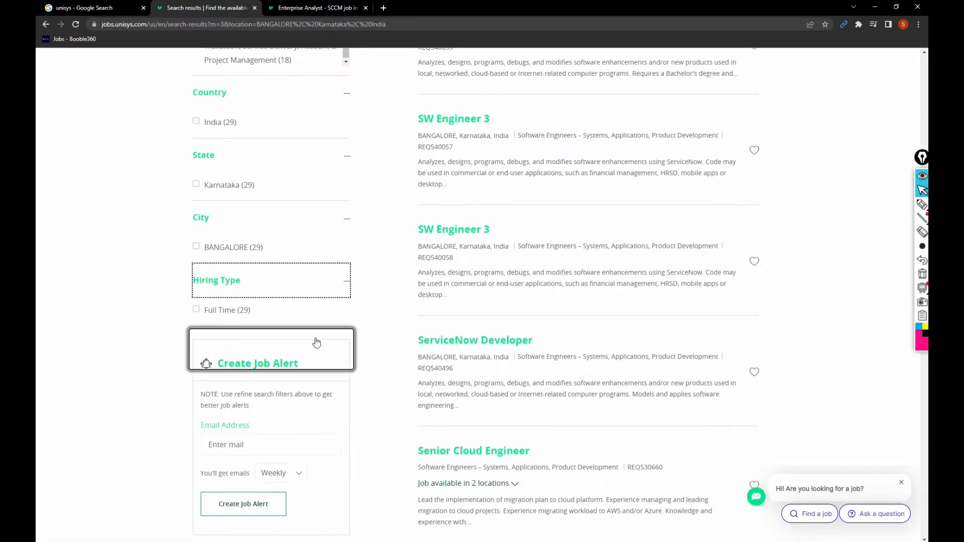
{"action": "scroll", "scroll_direction": "down", "scroll_amount": 3}
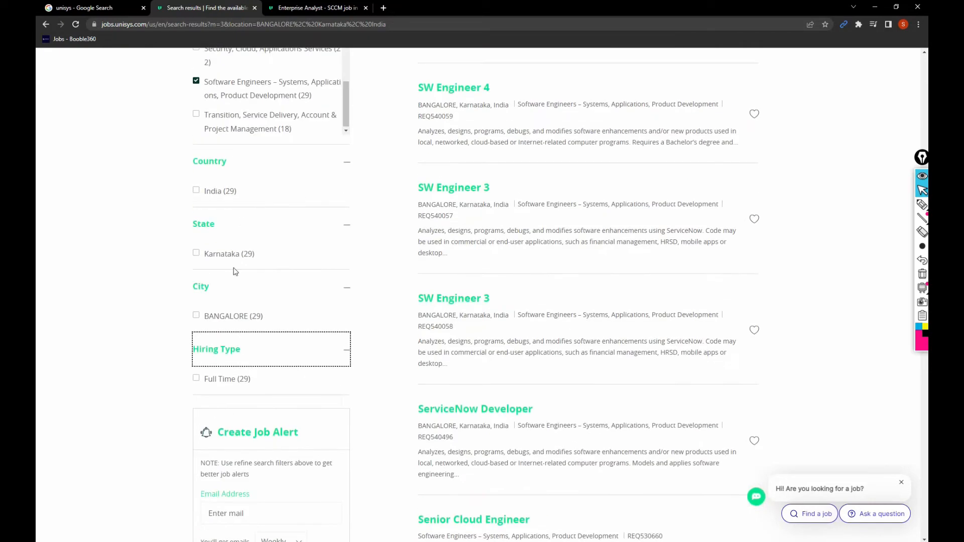
{"action": "scroll", "scroll_direction": "up", "scroll_amount": 3}
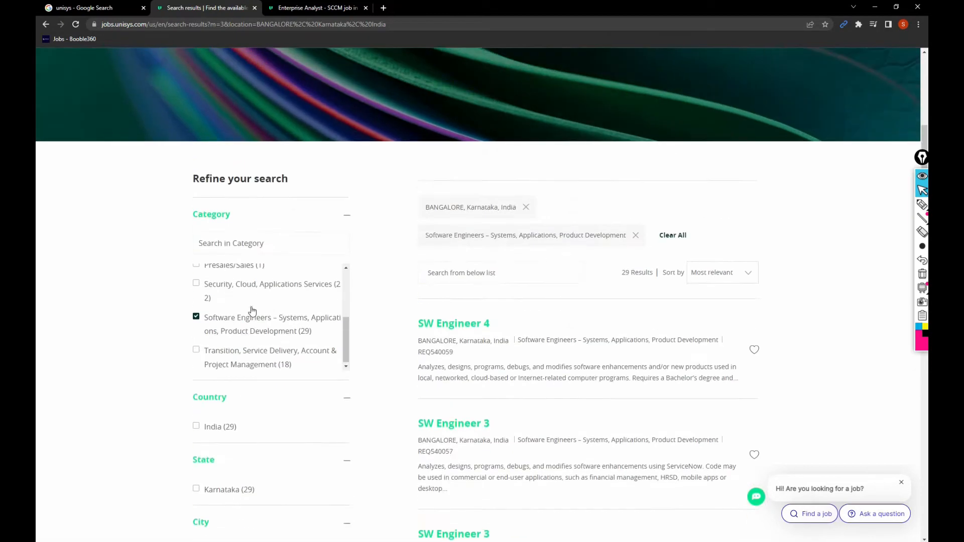
{"action": "scroll", "scroll_direction": "up", "scroll_amount": 3}
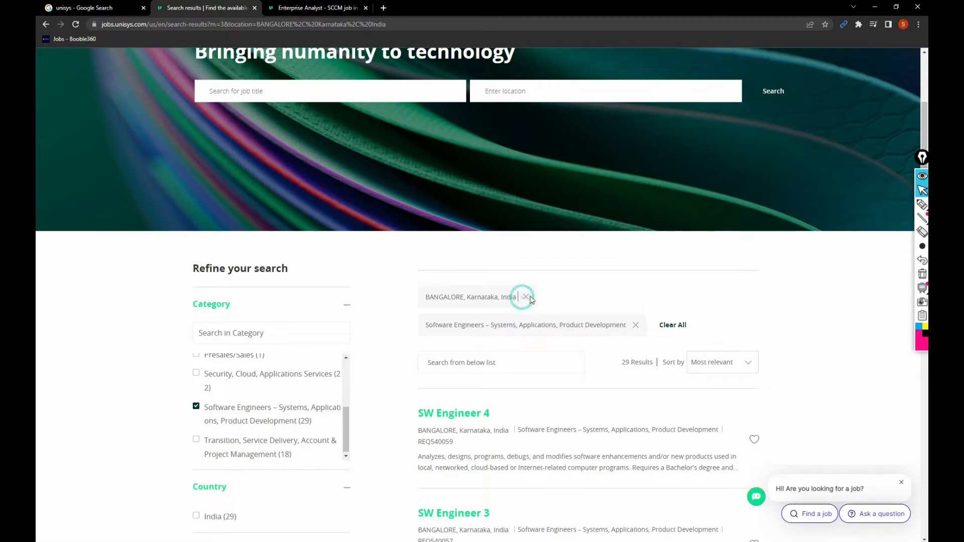
Step: Clear the BANGALORE and Software Engineers chips, sort the 669 jobs by Most recent, and scroll
{"action": "left_click", "coordinate": [526, 297]}
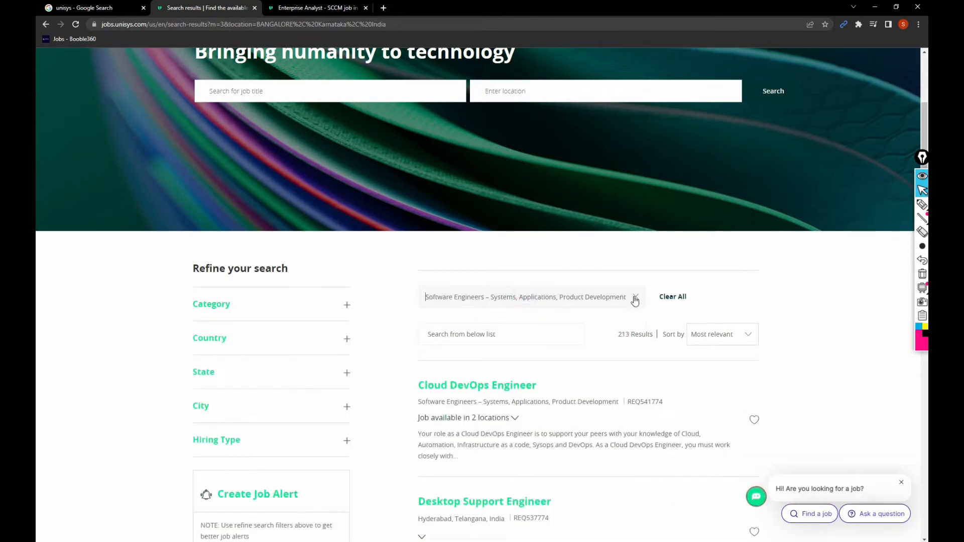
{"action": "left_click", "coordinate": [635, 301]}
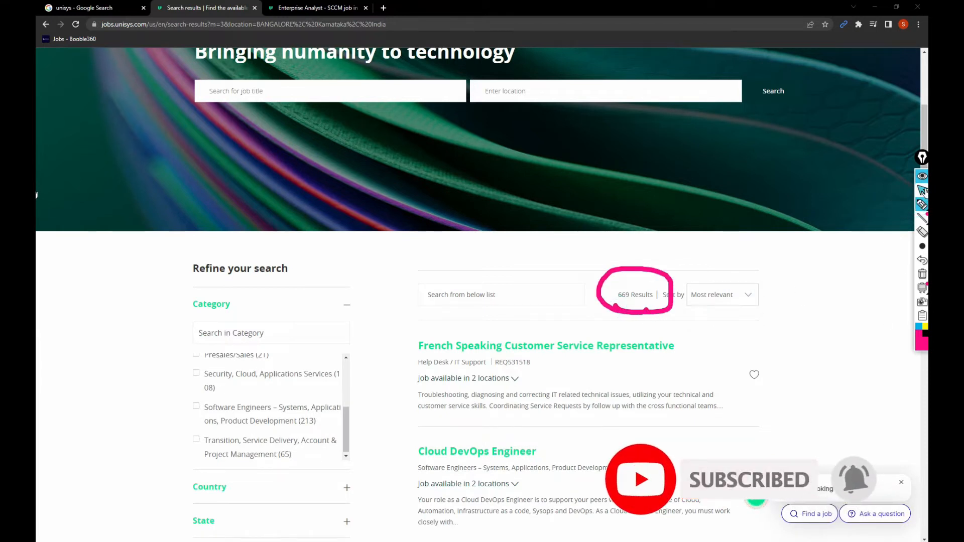
{"action": "left_click", "coordinate": [721, 295]}
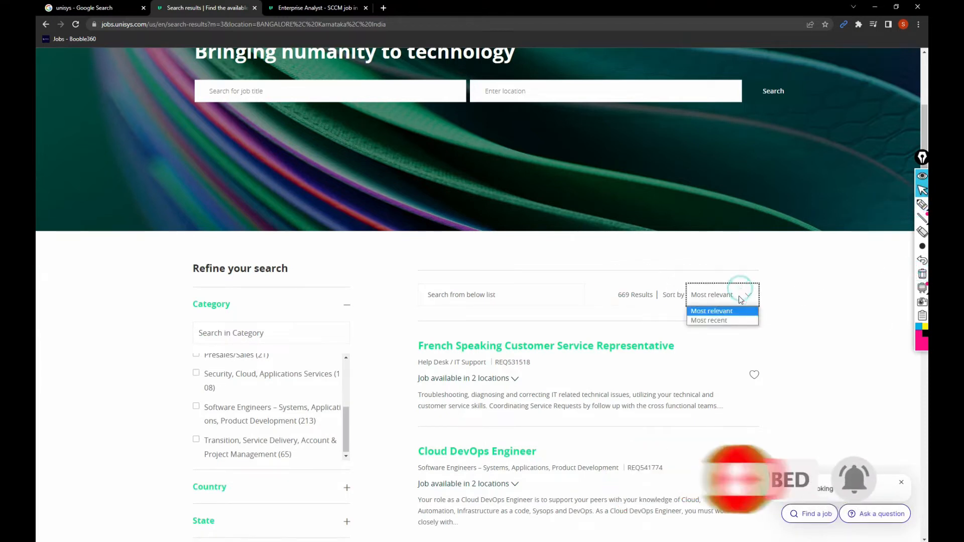
{"action": "left_click", "coordinate": [710, 320]}
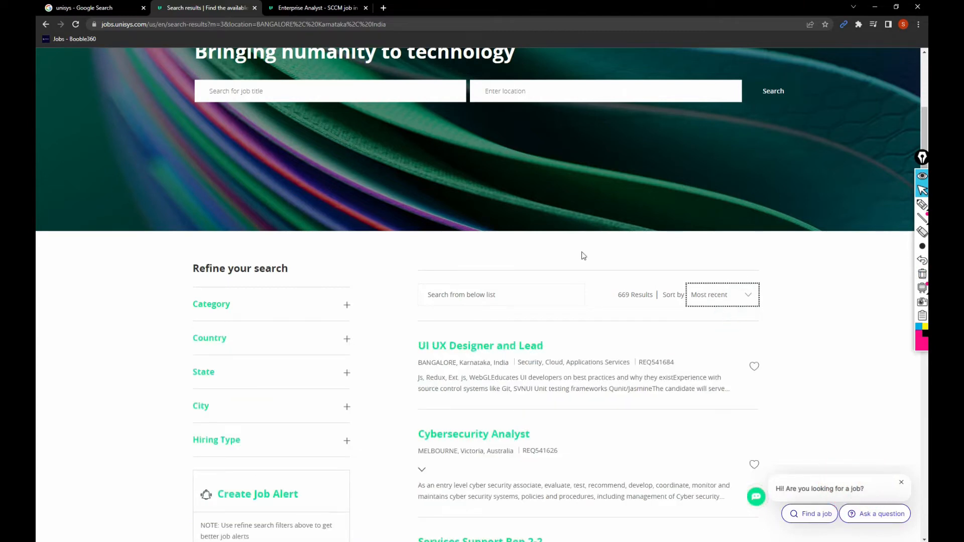
{"action": "scroll", "scroll_direction": "down", "scroll_amount": 3}
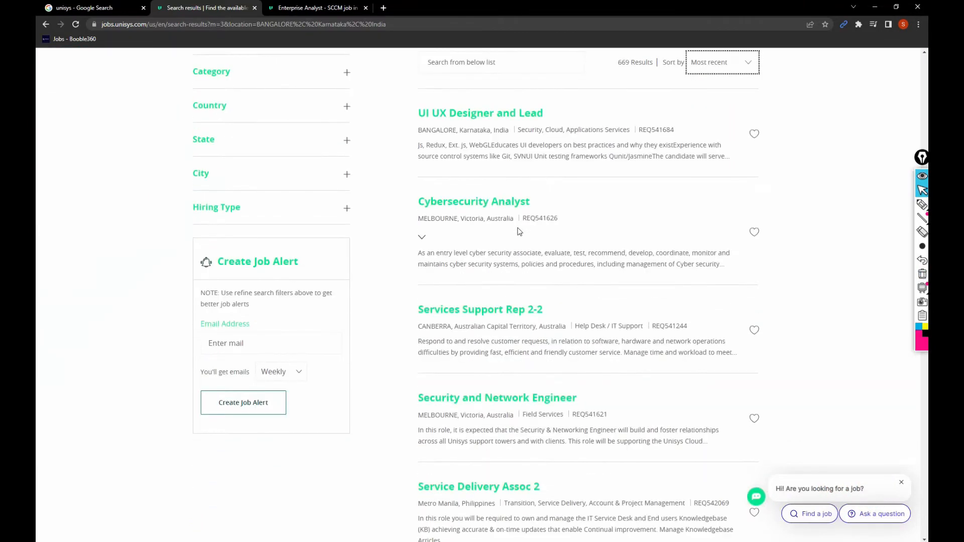
{"action": "scroll", "scroll_direction": "down", "scroll_amount": 3}
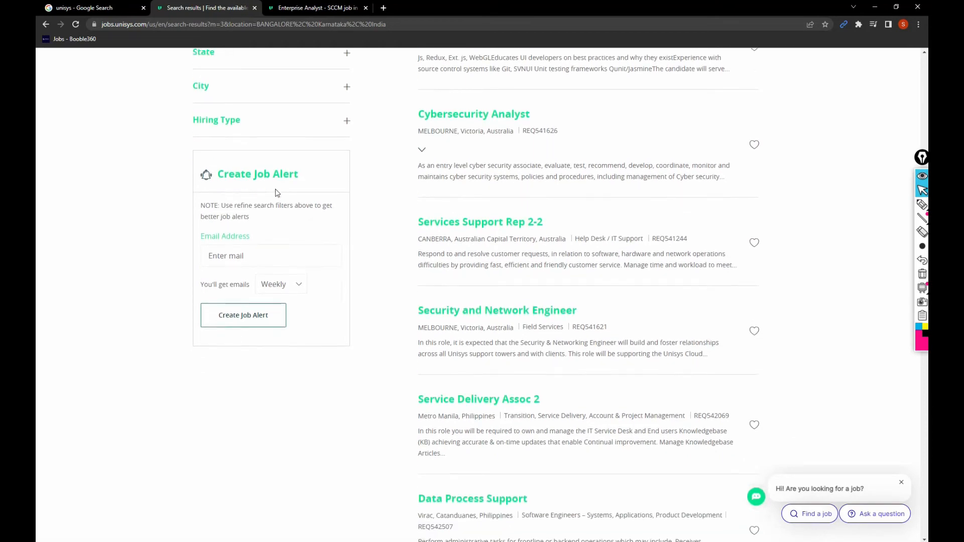
{"action": "scroll", "scroll_direction": "up", "scroll_amount": 3}
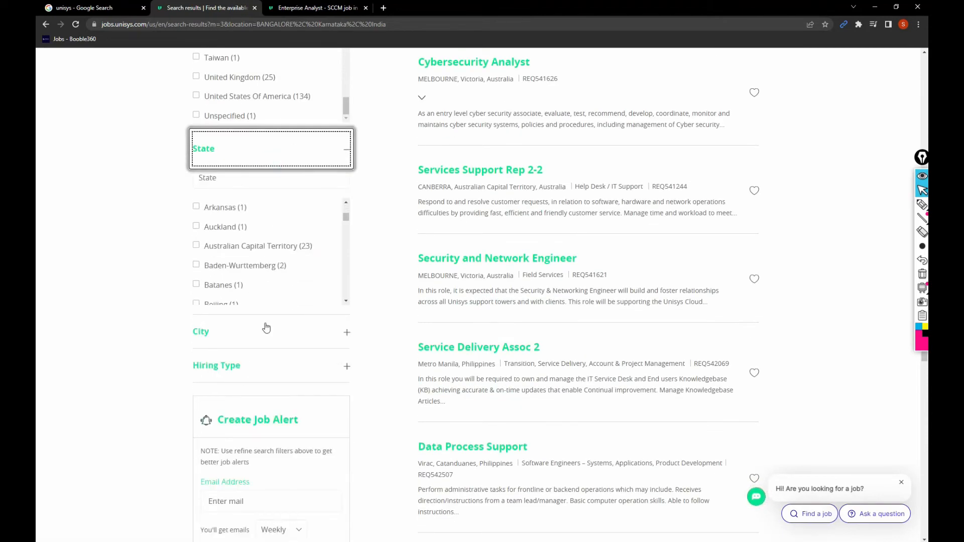
{"action": "scroll", "scroll_direction": "down", "scroll_amount": 3}
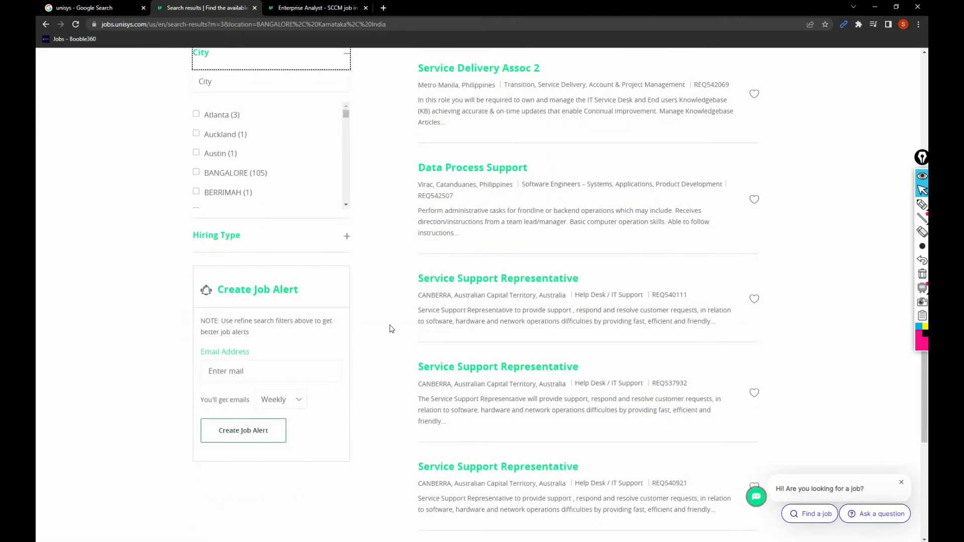
Step: Read through the Enterprise Analyst - SCCM description in its tab and choose Apply Now
{"action": "left_click", "coordinate": [317, 8]}
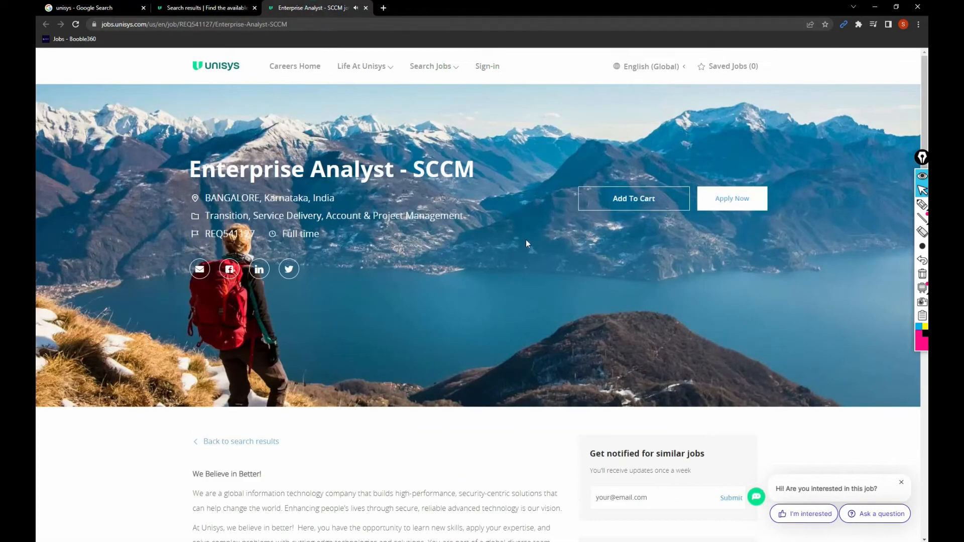
{"action": "scroll", "scroll_direction": "down", "scroll_amount": 3}
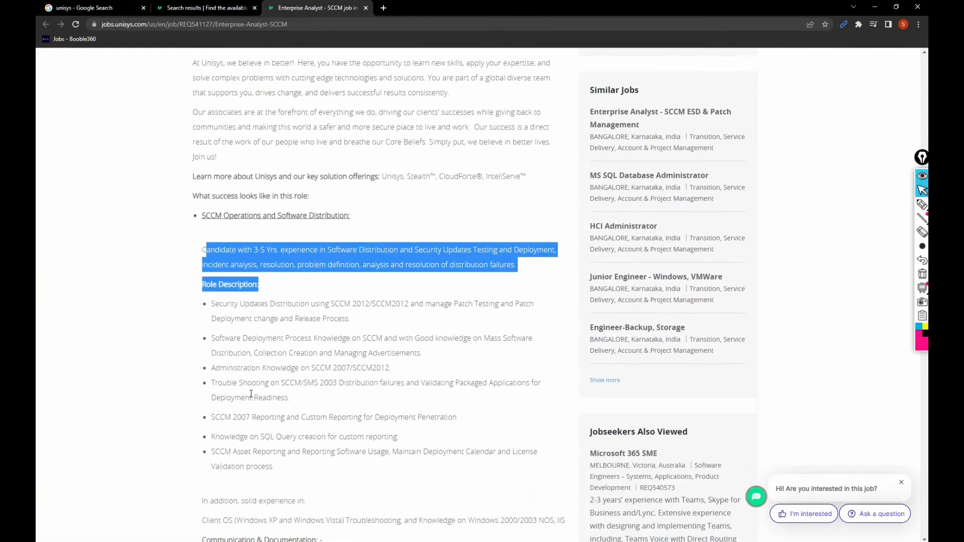
{"action": "scroll", "scroll_direction": "down", "scroll_amount": 3}
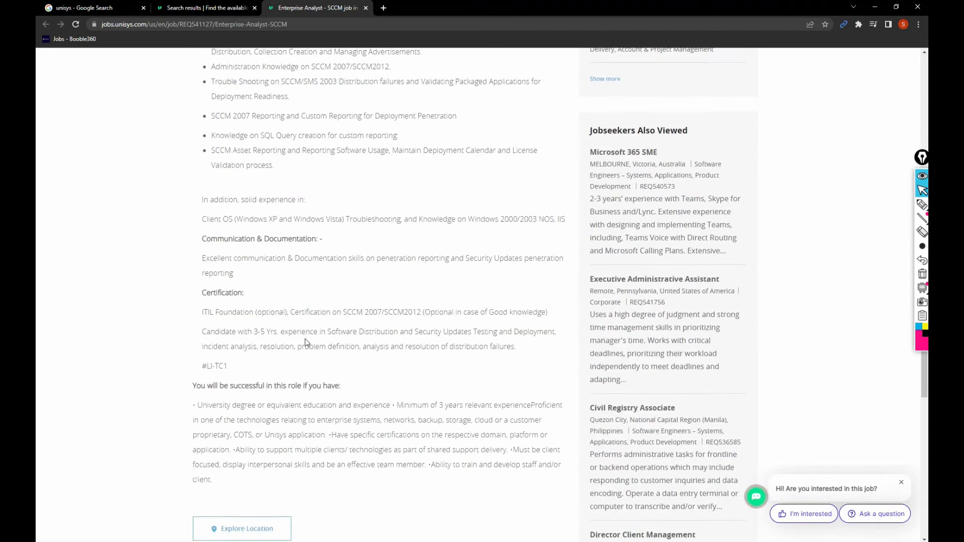
{"action": "scroll", "scroll_direction": "down", "scroll_amount": 3}
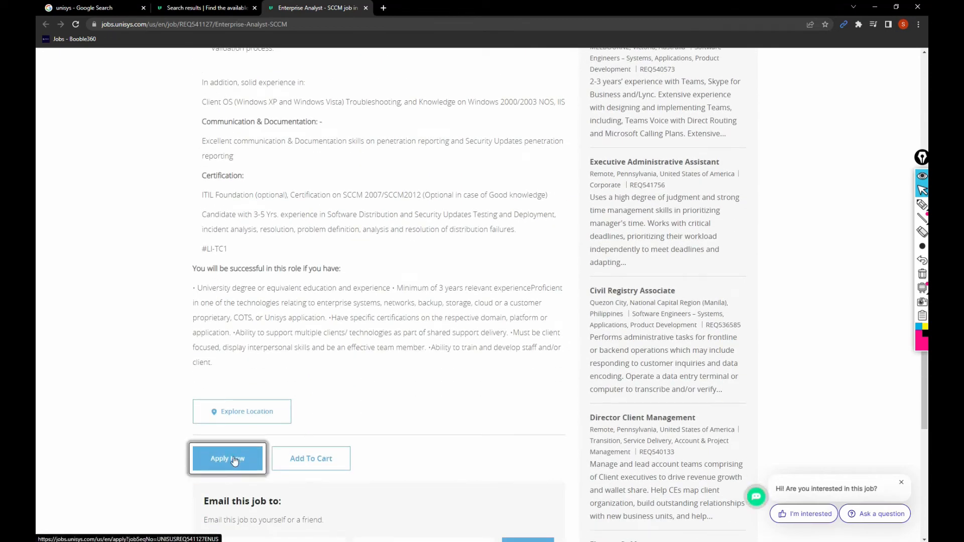
{"action": "left_click", "coordinate": [227, 459]}
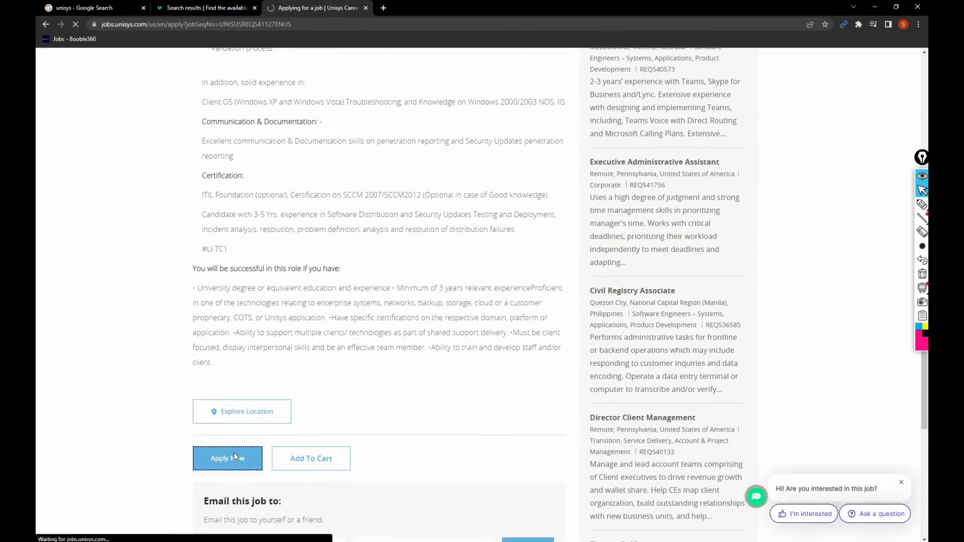
Step: Load the Enterprise Analyst - SCCM application and scroll through the My information form
{"action": "left_click", "coordinate": [227, 458]}
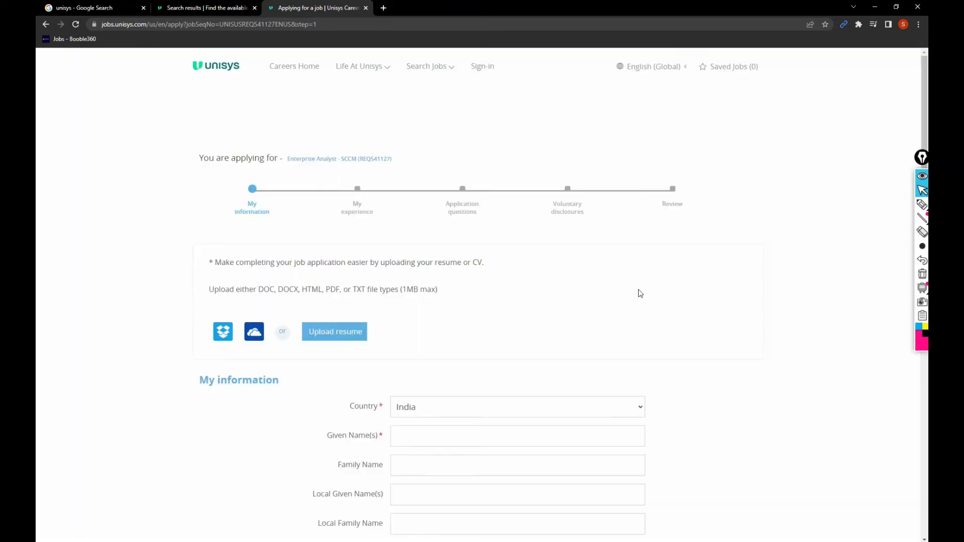
{"action": "scroll", "scroll_direction": "down", "scroll_amount": 3}
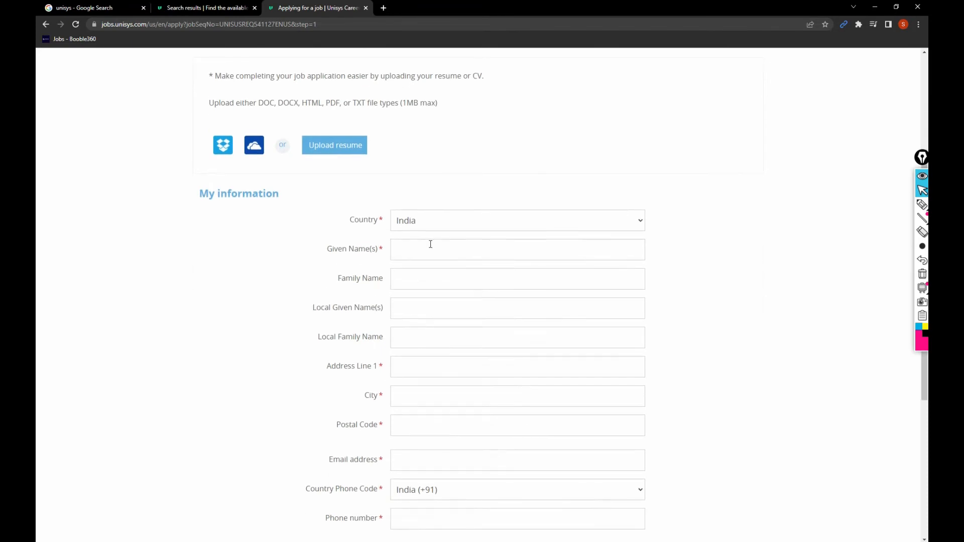
{"action": "scroll", "scroll_direction": "down", "scroll_amount": 3}
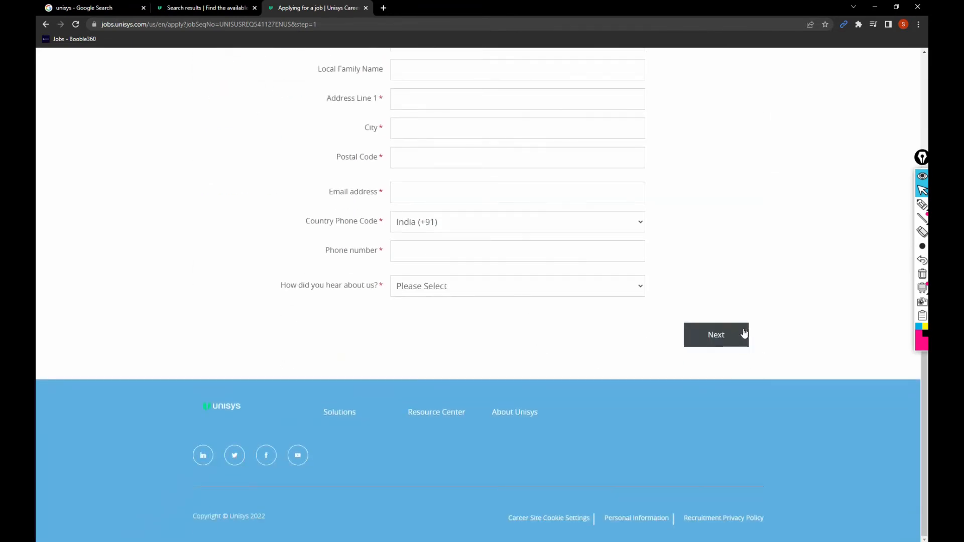
{"action": "scroll", "scroll_direction": "up", "scroll_amount": 3}
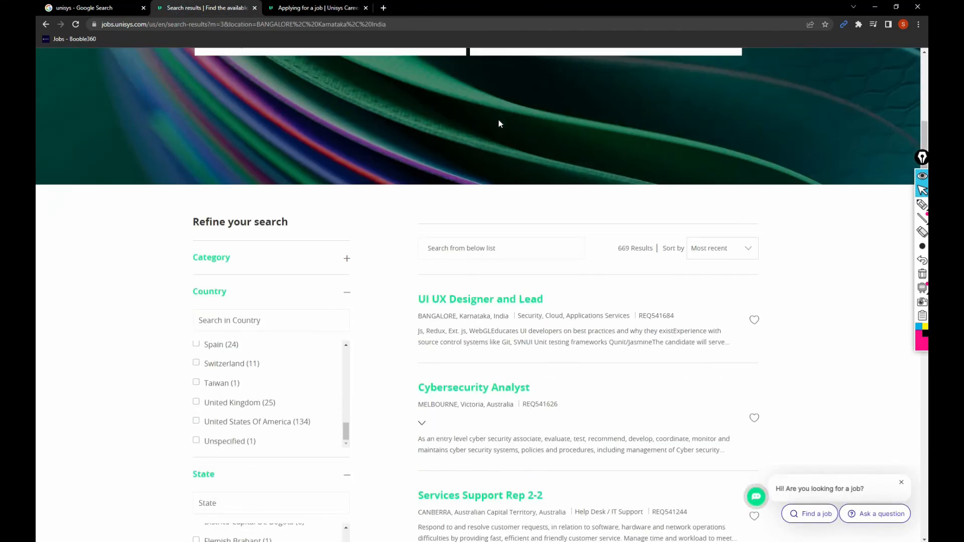
Step: Scroll to the top of the 669-job search results page
{"action": "scroll", "scroll_direction": "up", "scroll_amount": 3}
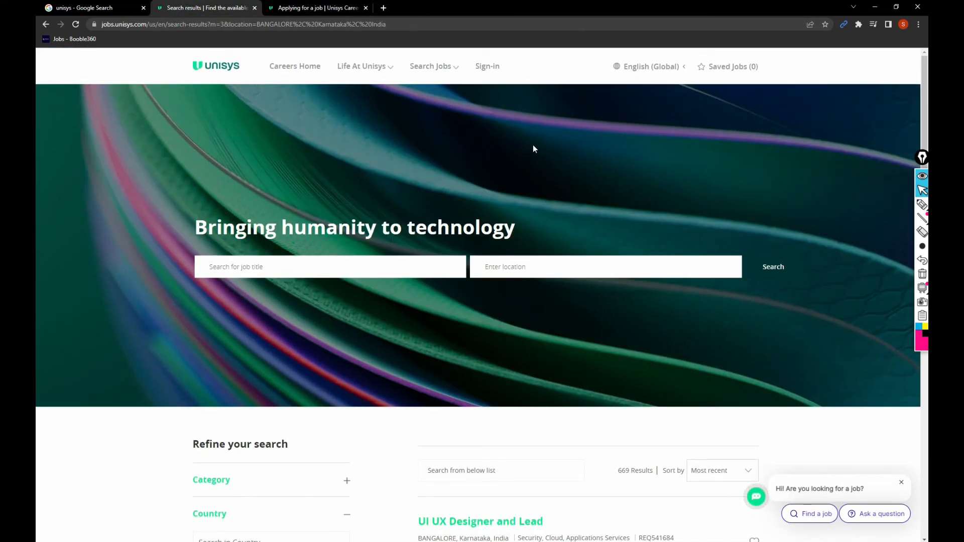
{"action": "mouse_move", "coordinate": [527, 144]}
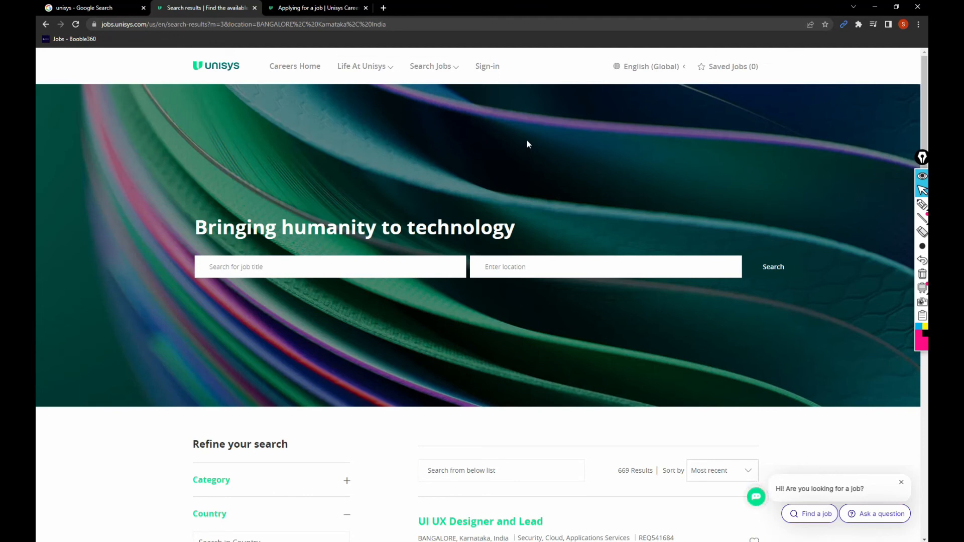